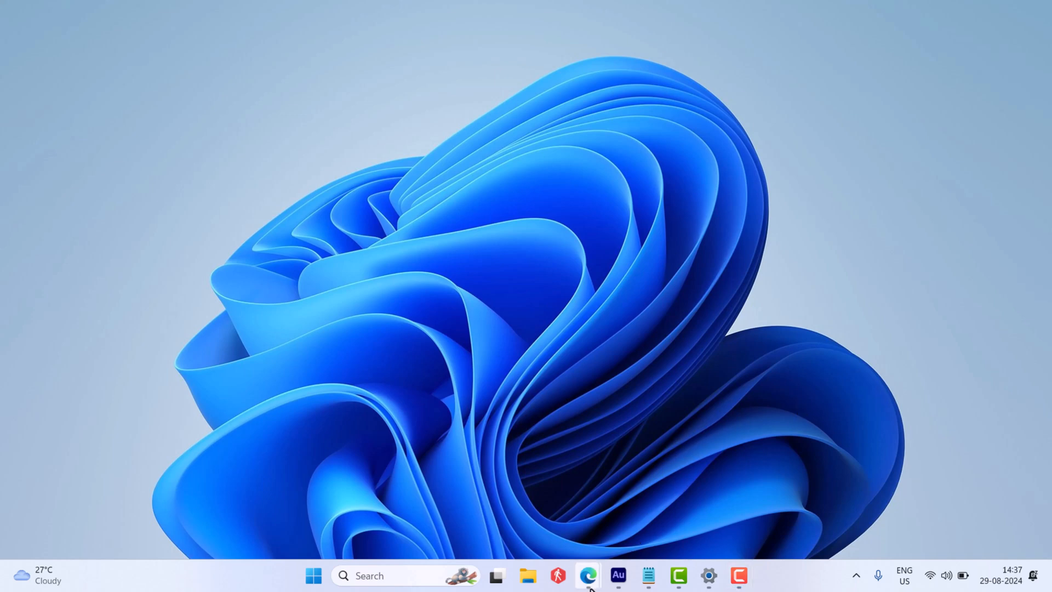
- Highlight the KB5041865 article title, then the community question about white Task Manager graph backgrounds
left_click(588, 575)
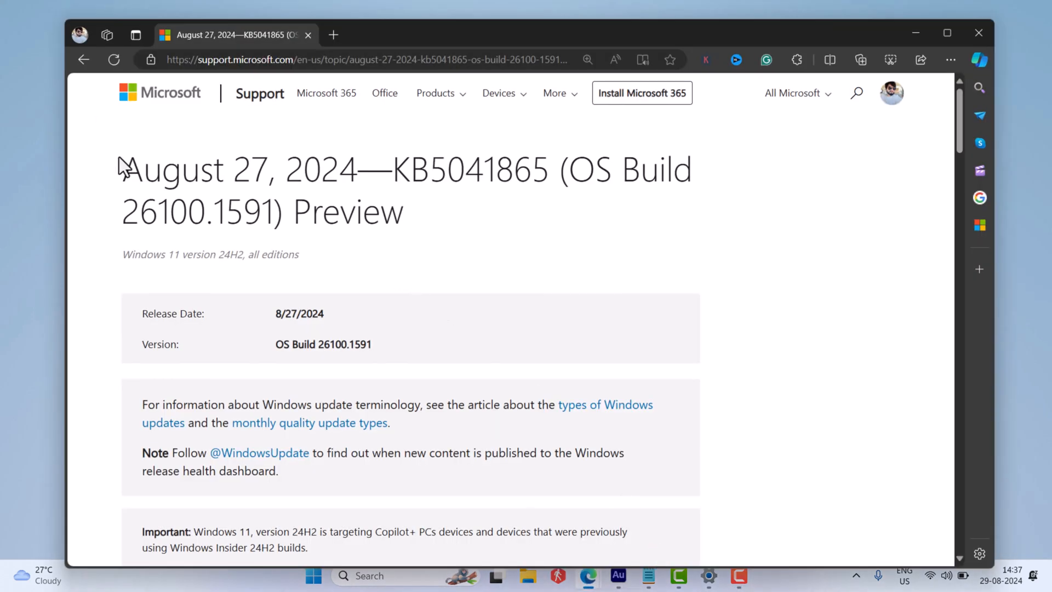
left_click_drag(121, 168, 405, 211)
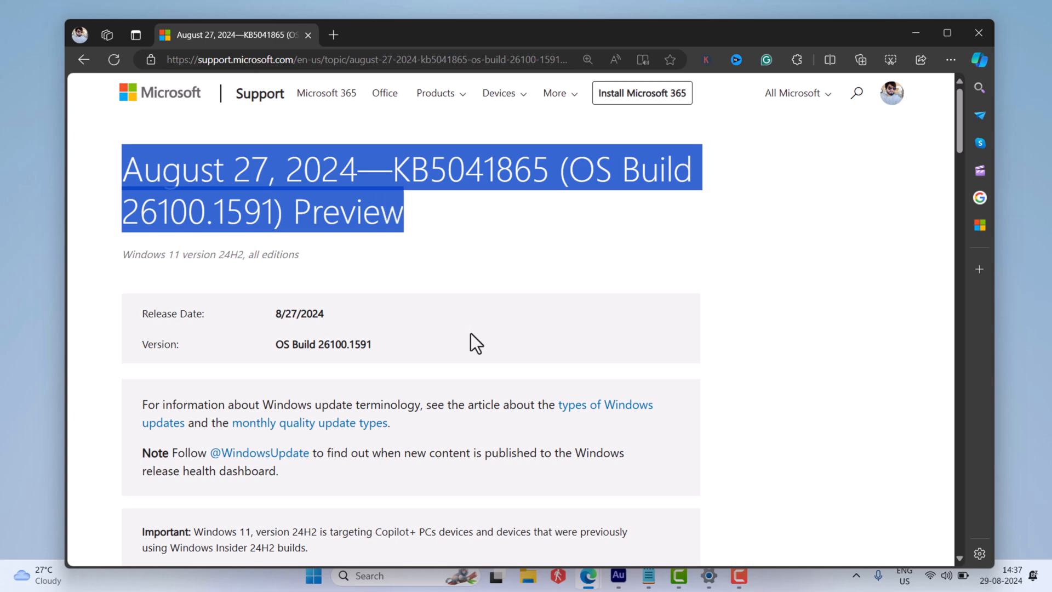
left_click(484, 503)
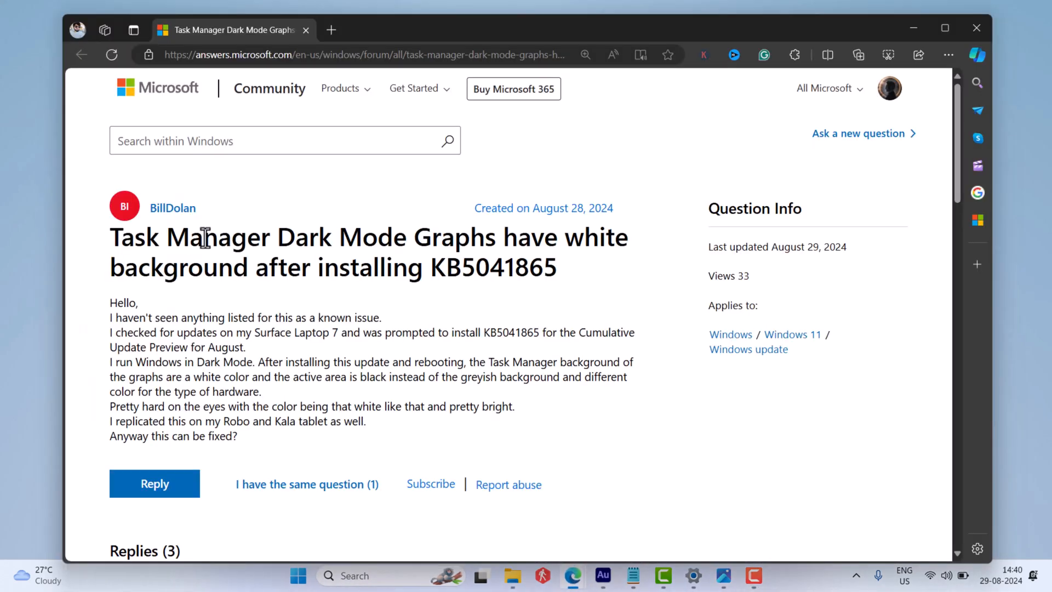
left_click_drag(109, 237, 557, 268)
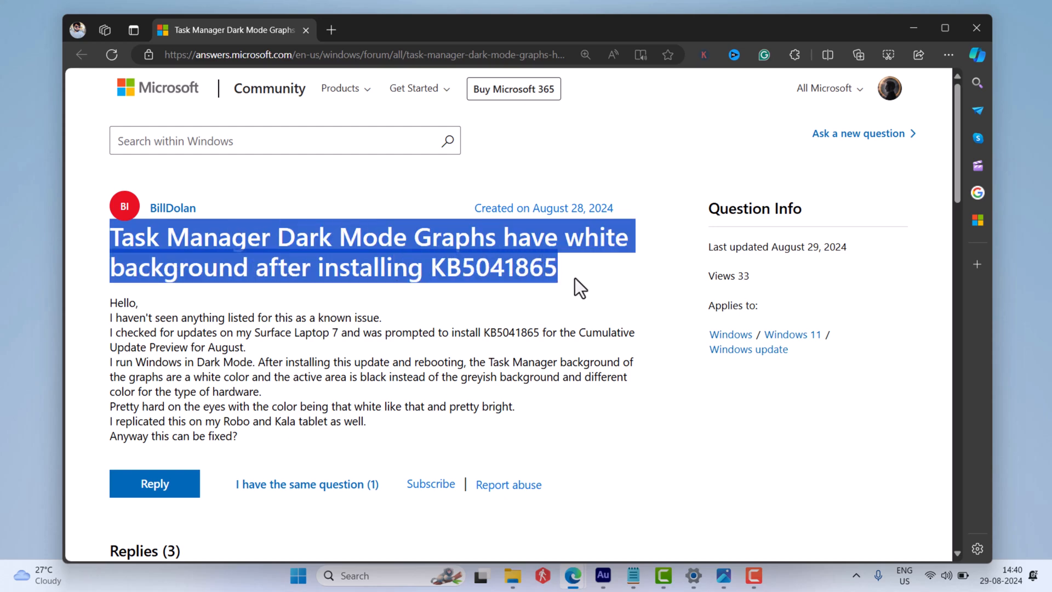
mouse_move(912, 29)
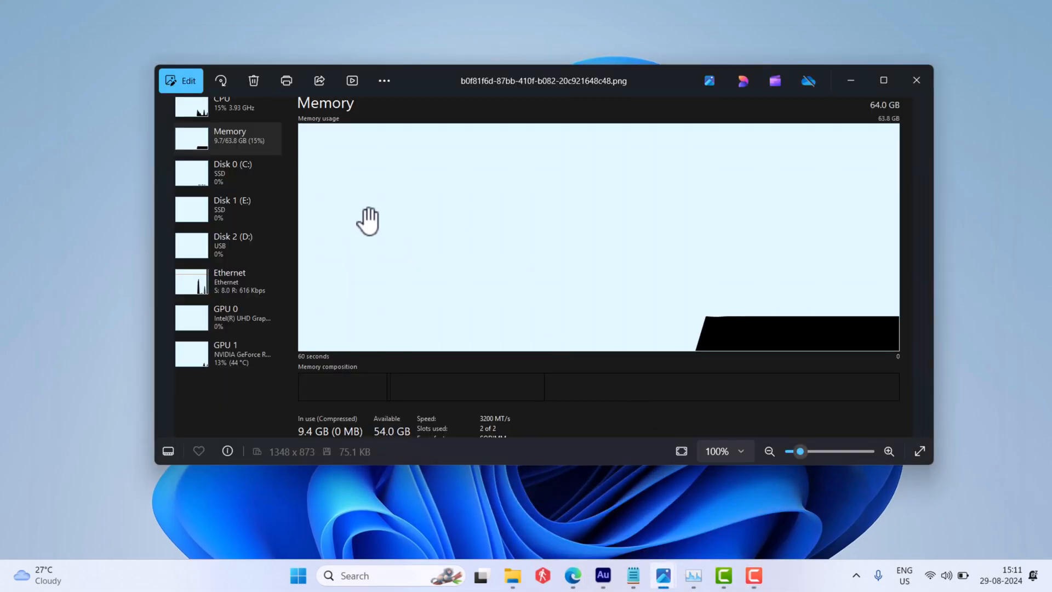
mouse_move(623, 321)
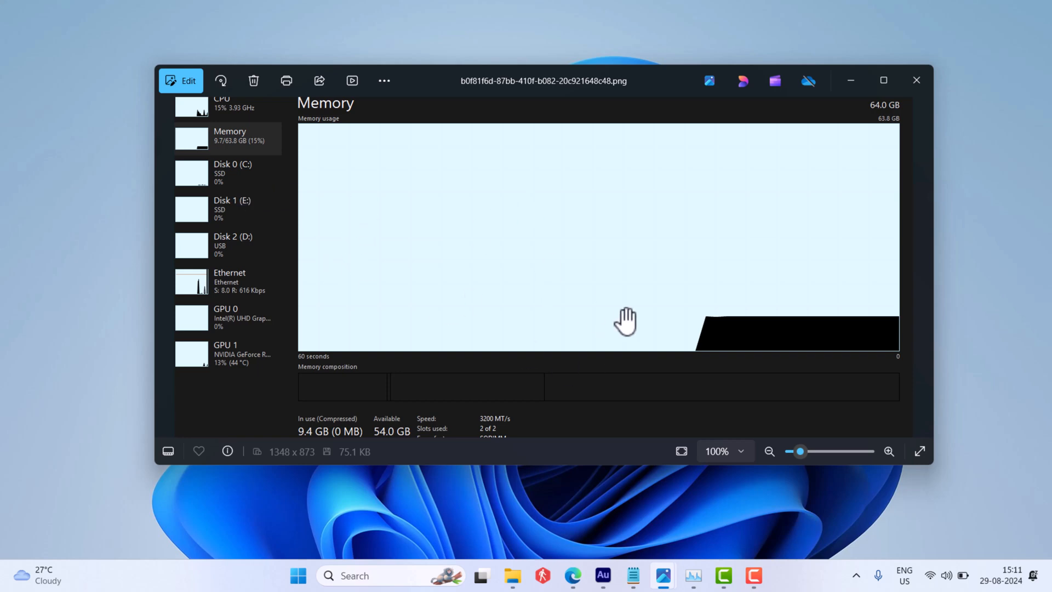
- Close the Photos screenshot of the white-backed Memory graph
left_click(915, 80)
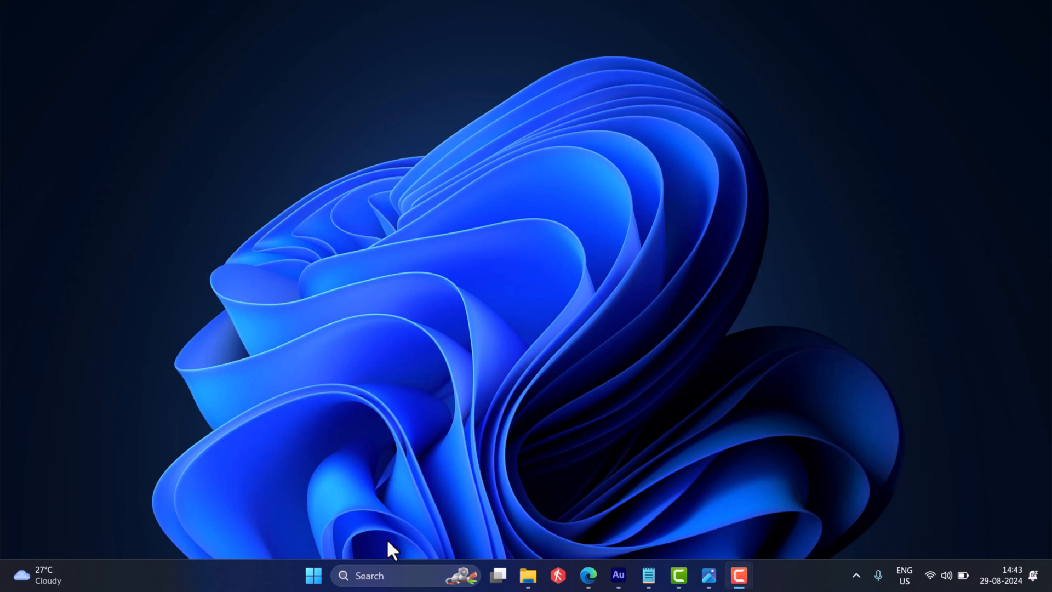
mouse_move(295, 534)
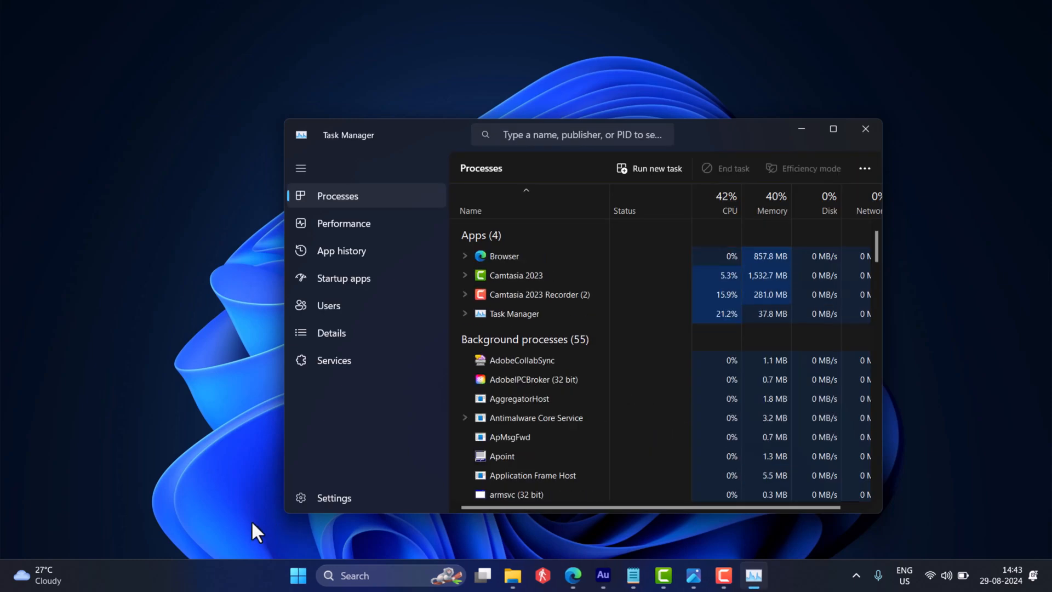
- Switch Task Manager's app theme to Light in its Settings page
left_click(333, 497)
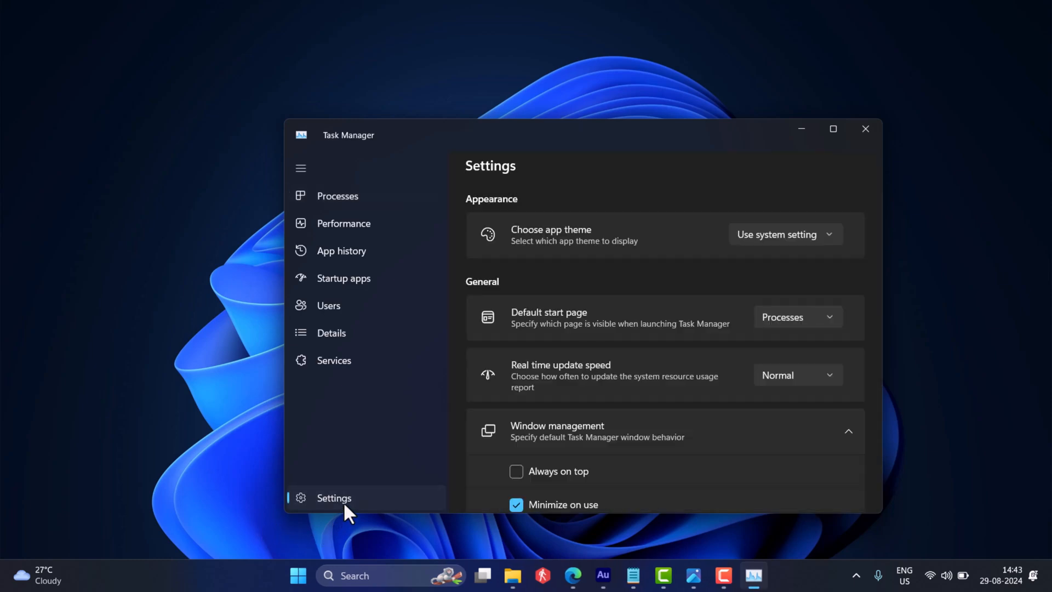
left_click(783, 235)
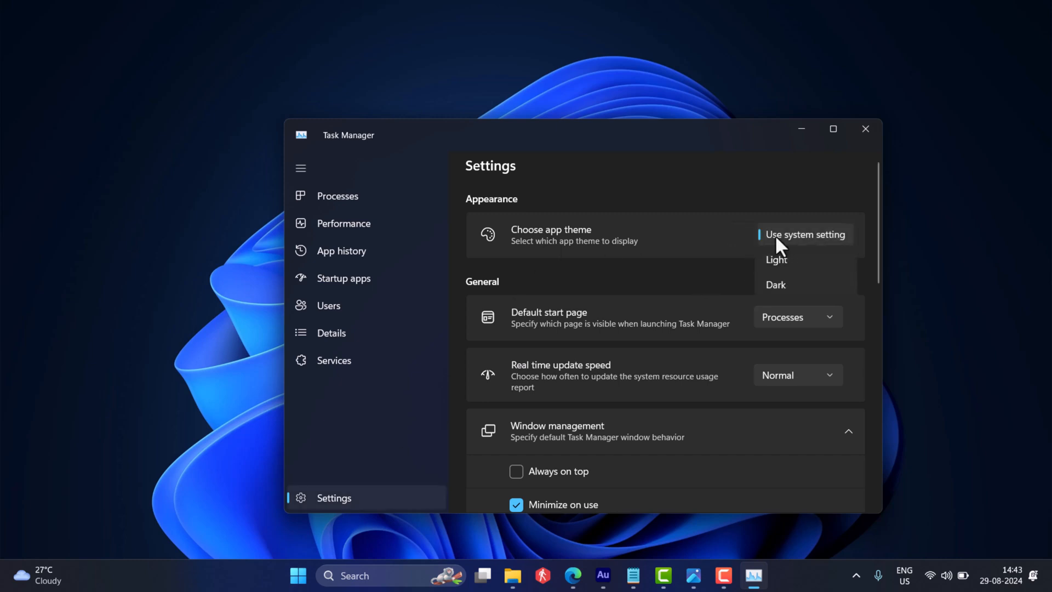
left_click(776, 258)
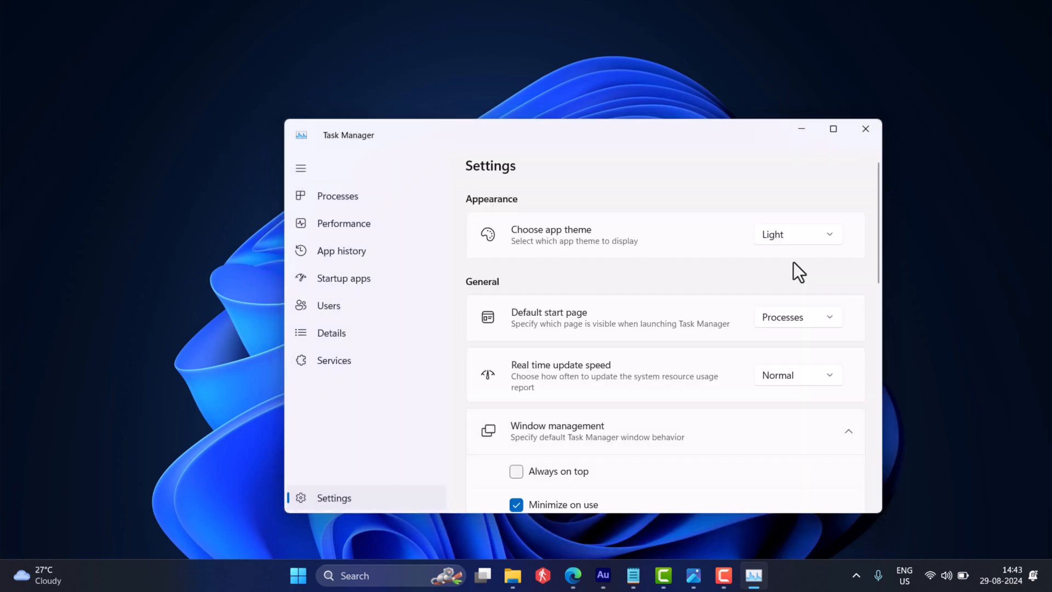
mouse_move(342, 223)
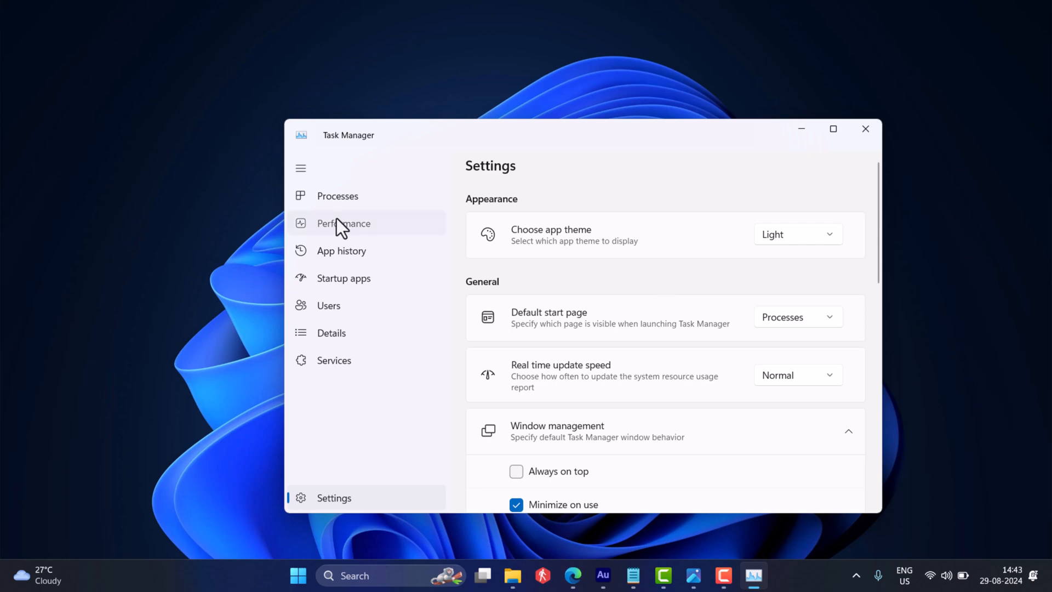
- Check the performance graphs under the light theme and start a Windows search
left_click(343, 223)
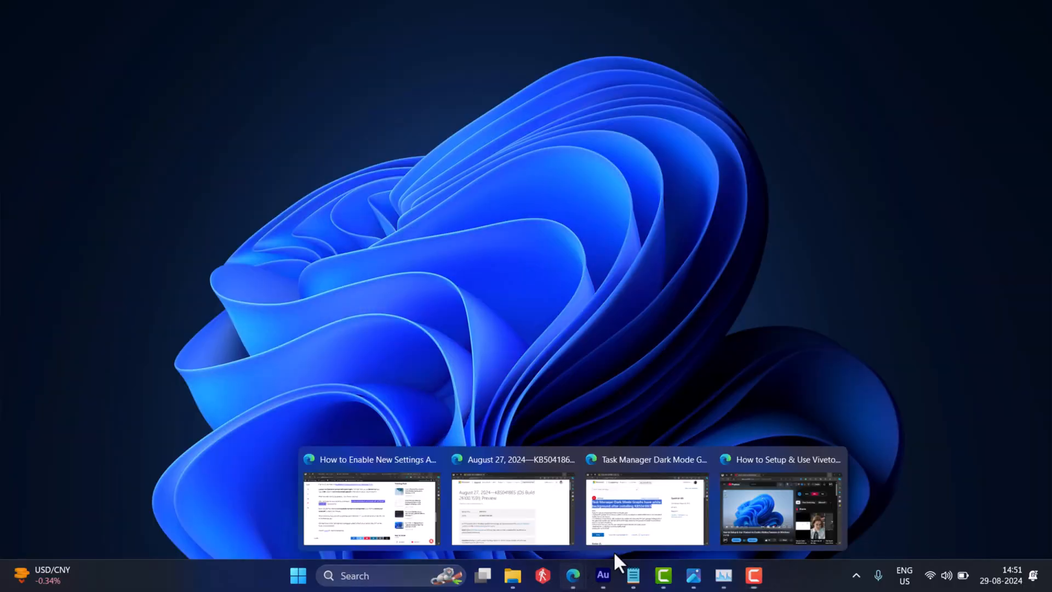
left_click(781, 509)
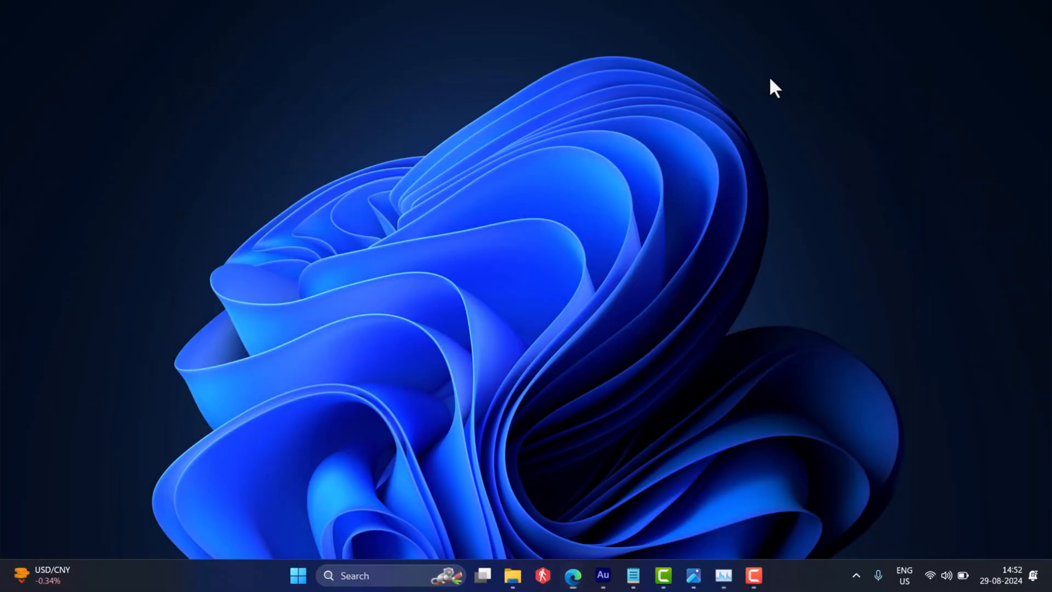
left_click(376, 575)
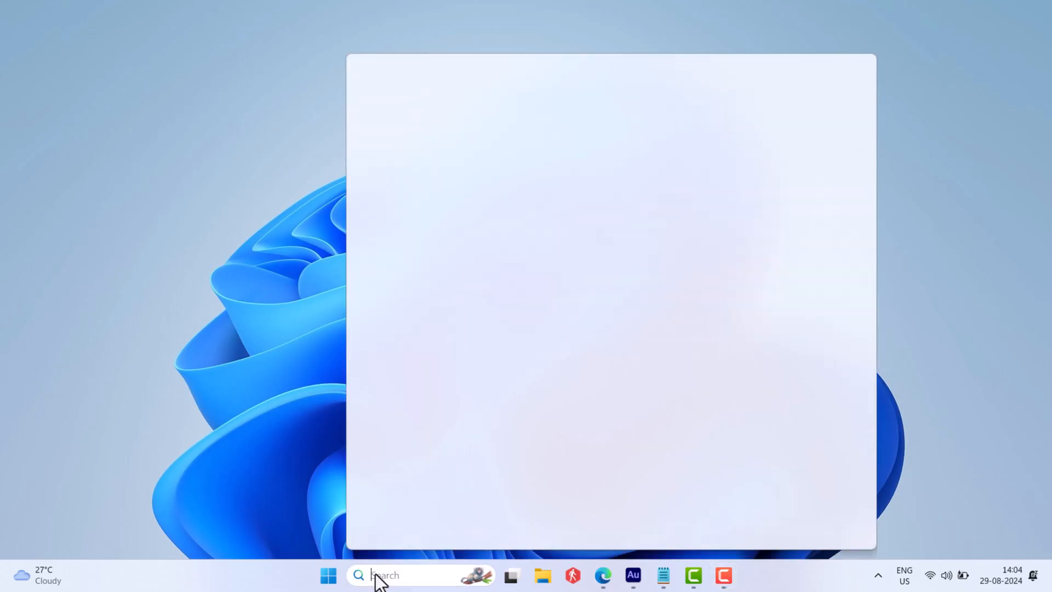
- Launch Command Prompt as administrator from a 'cmd' search, confirming the UAC prompt
type("cmd")
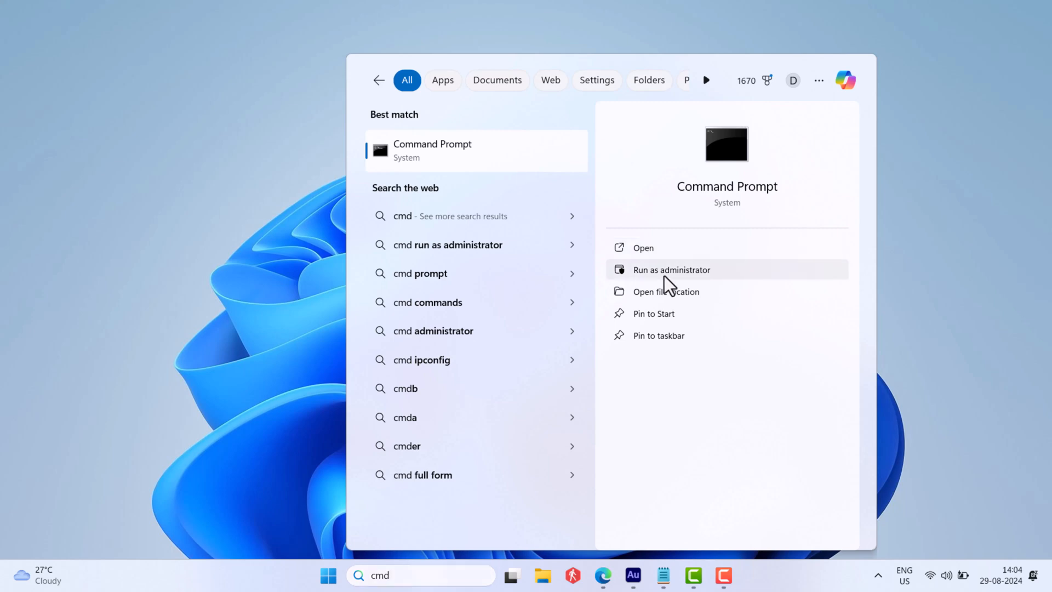
left_click(670, 269)
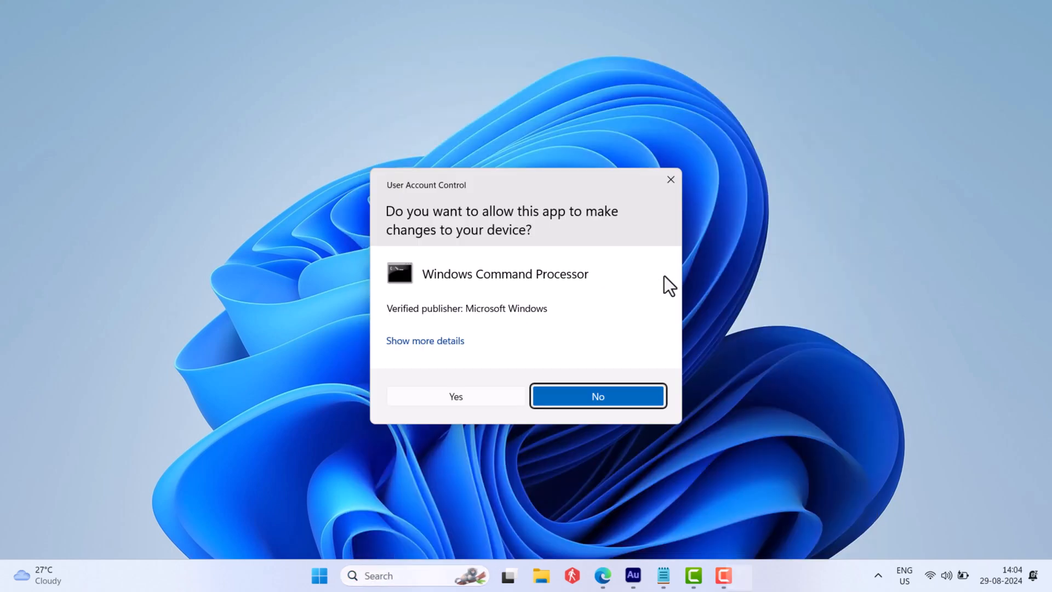
left_click(456, 395)
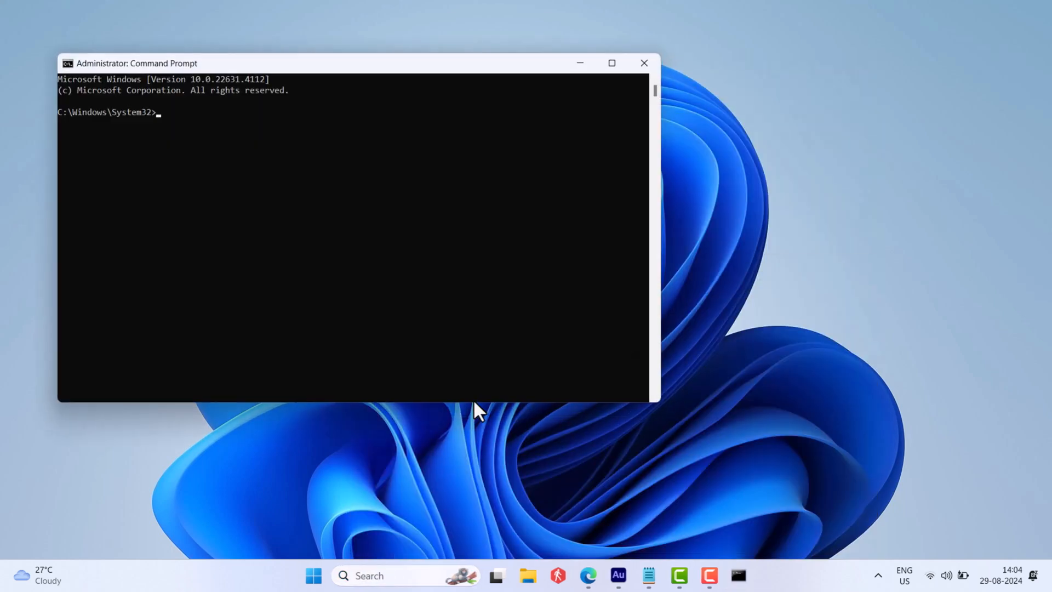
- Run vivetool.exe /enable for IDs 50557073, 50556886, 52110492, 48433719 and close the window
type("c:\\vivetool\\vivetool.exe /enable /id:50557073,50556886,52110492,48433719")
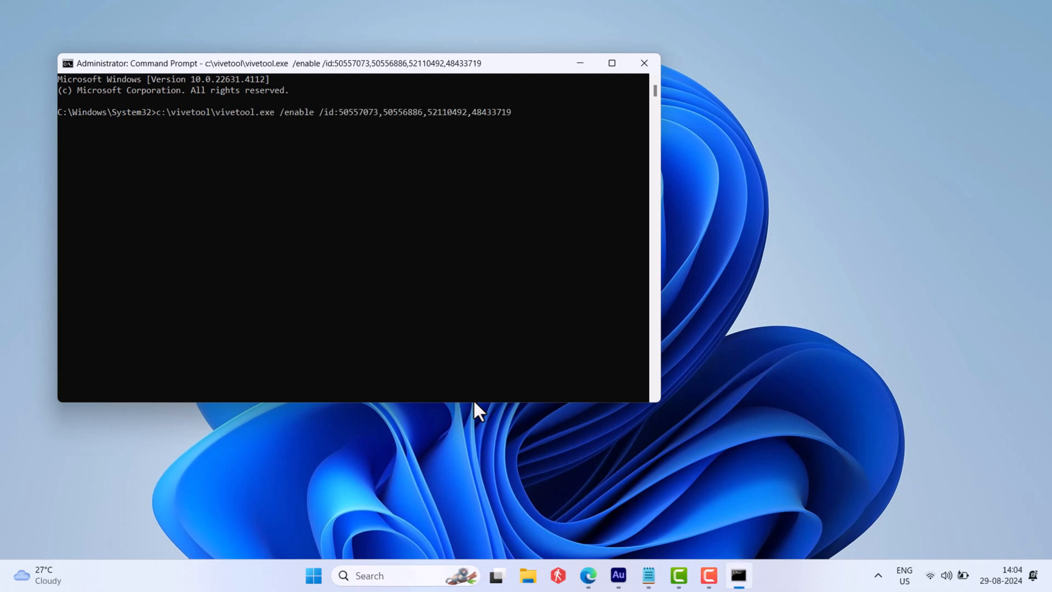
key("enter")
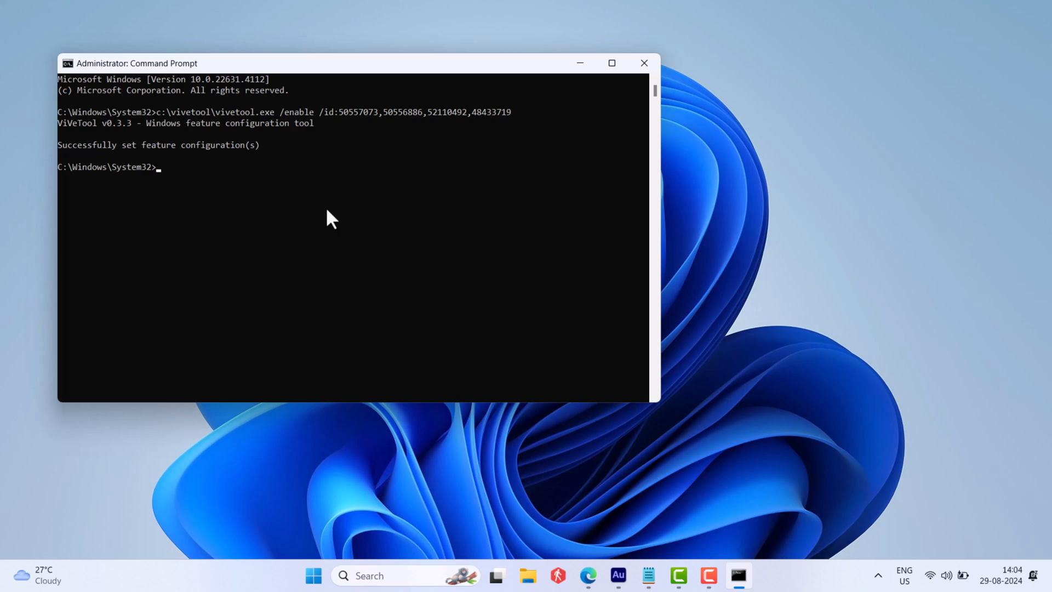
left_click(643, 62)
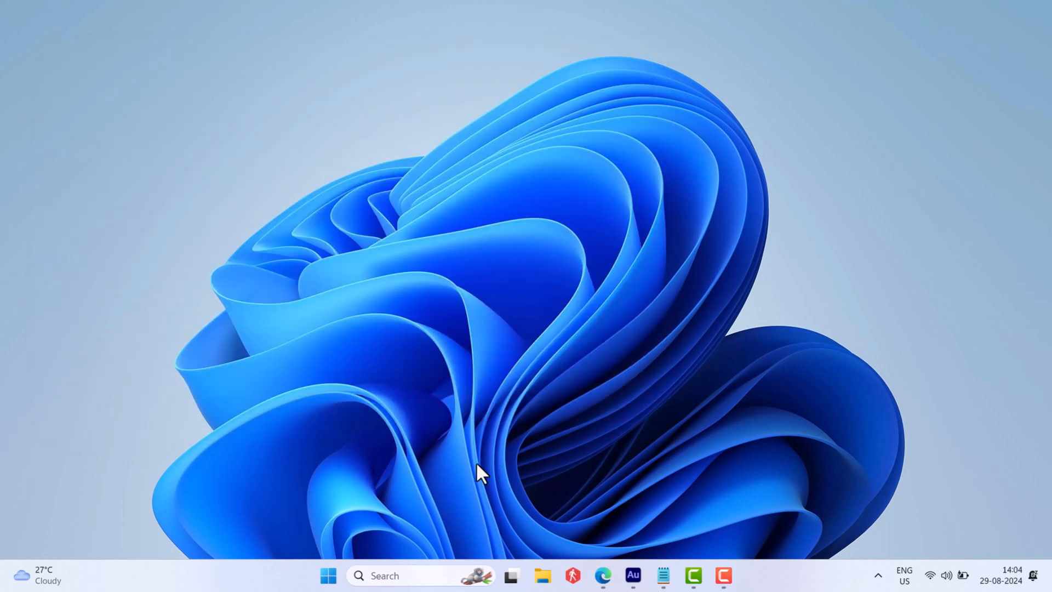
left_click(328, 575)
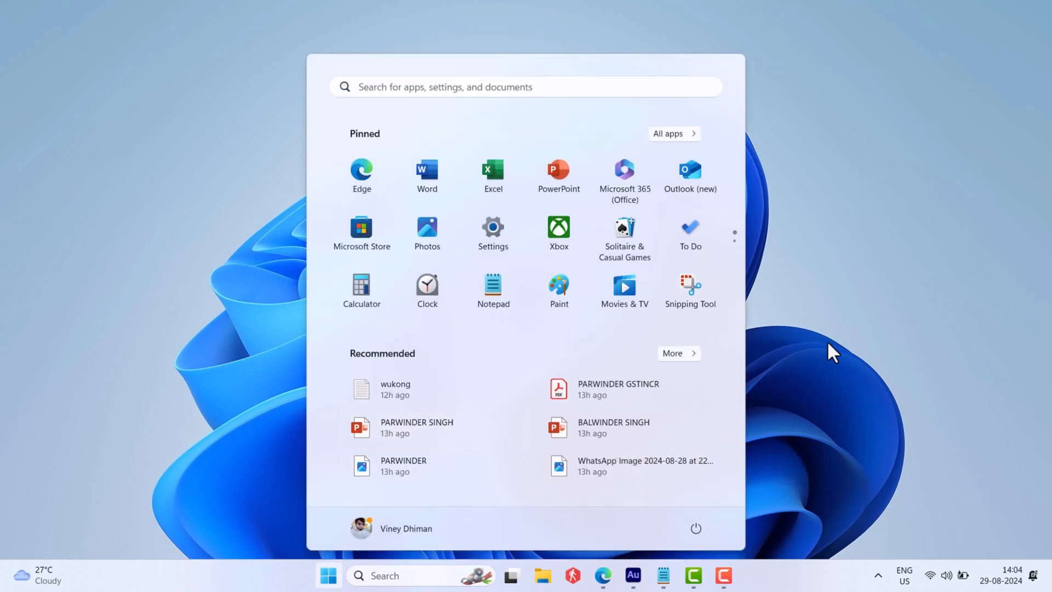
left_click(328, 575)
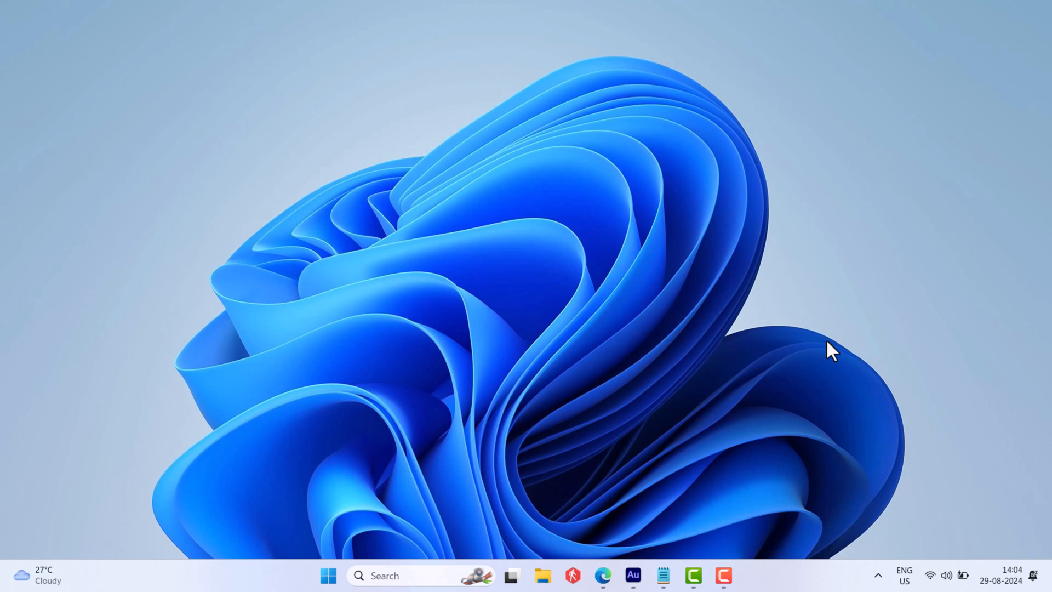
mouse_move(398, 79)
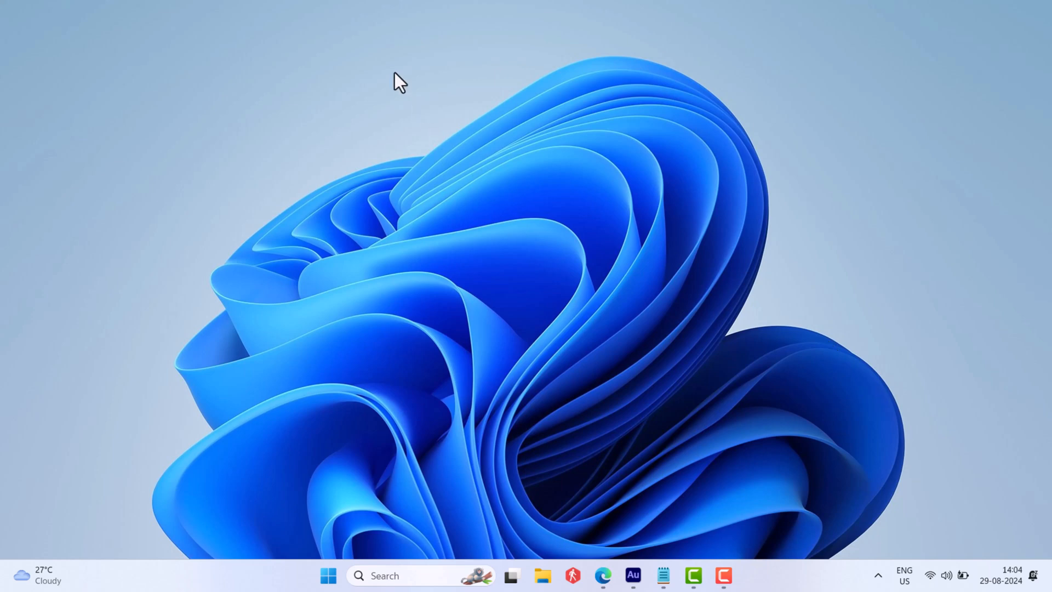